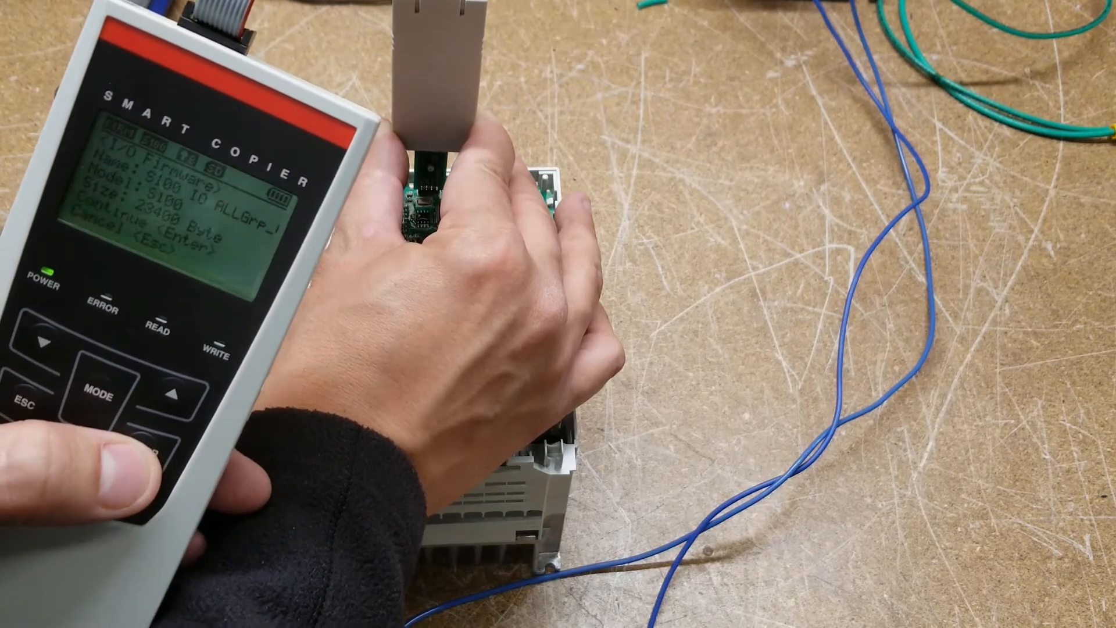
Confirm writing the S100 I/O firmware file, which fails with 'File is invalid'
key(enter)
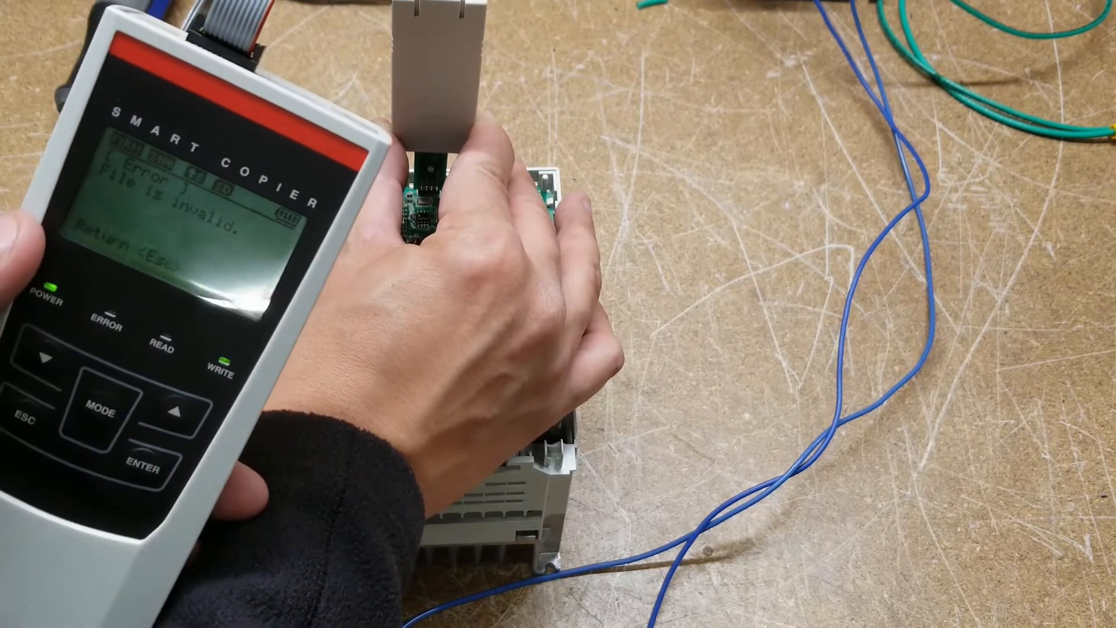